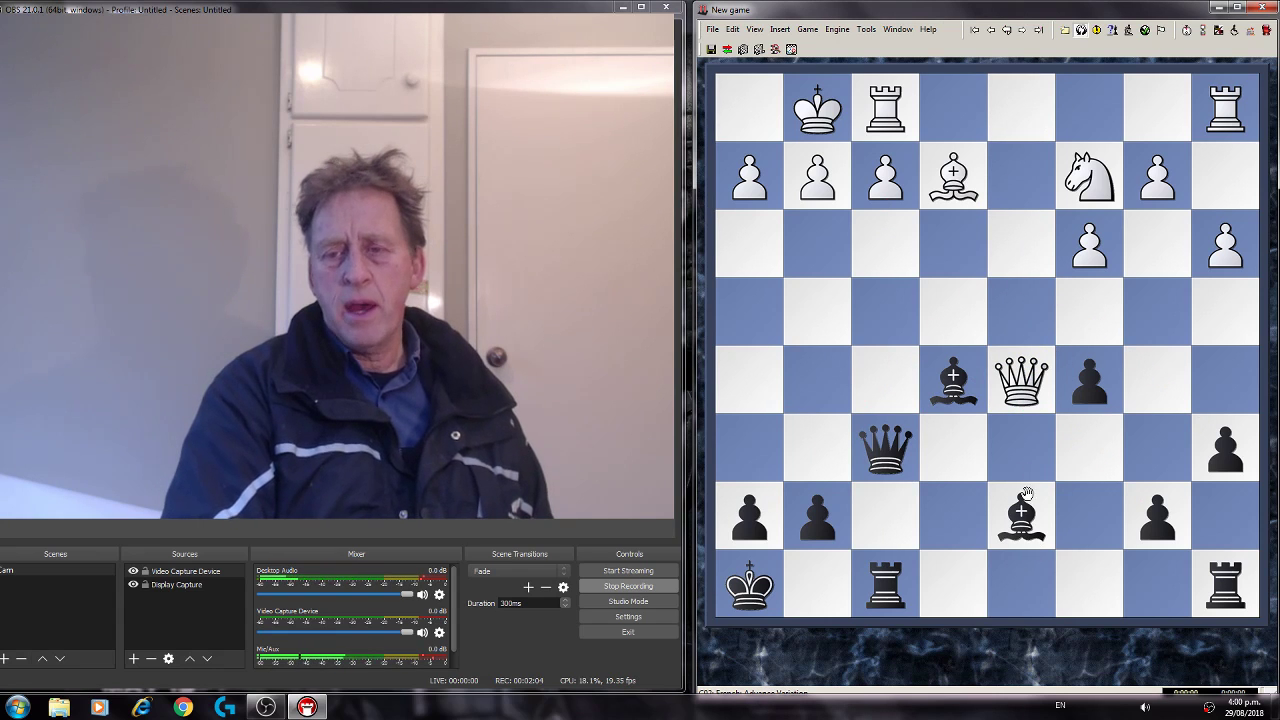
Step: Play Black's bishop move and the following two moves of the variation on the board
drag(1020, 516, 1090, 448)
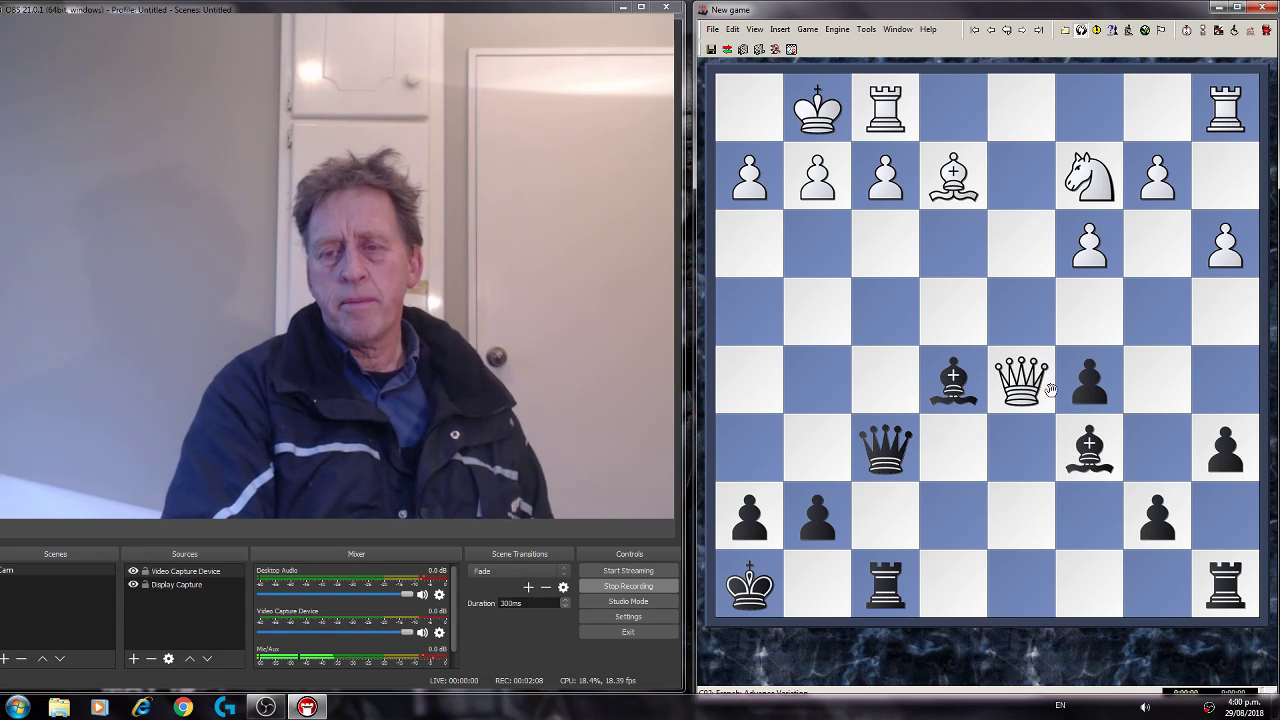
drag(1020, 380, 1088, 380)
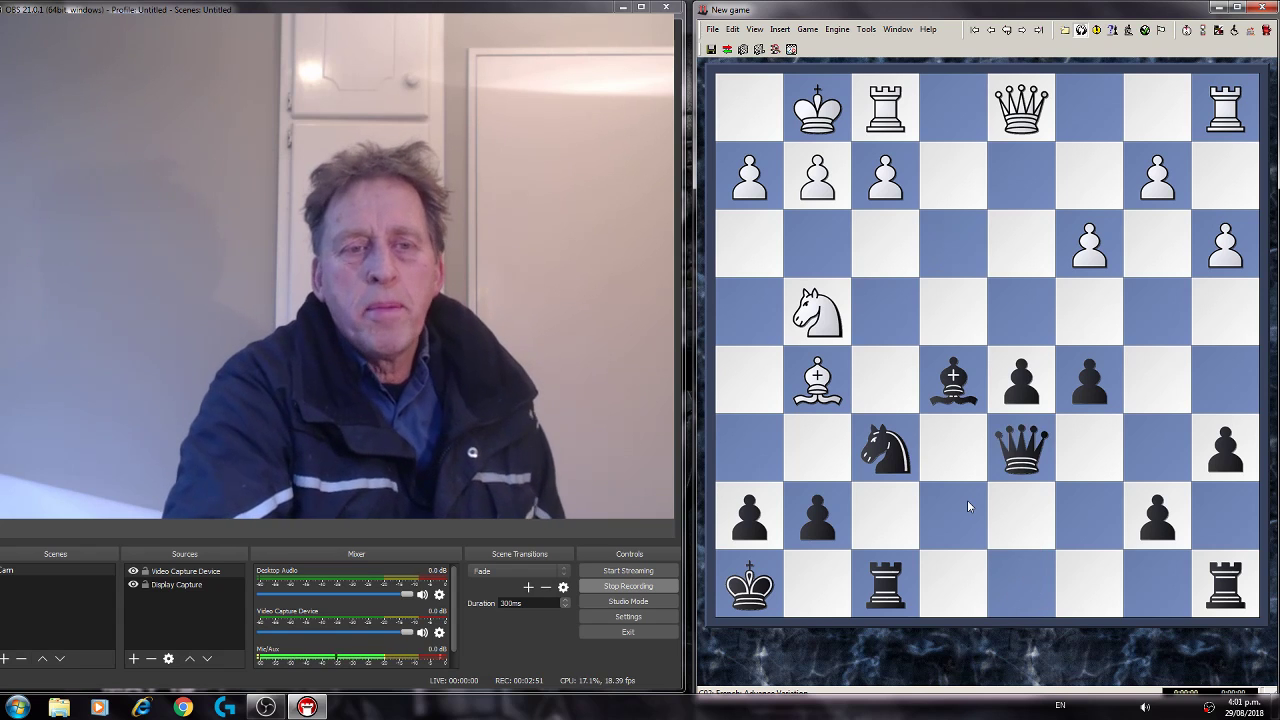
drag(816, 312, 952, 380)
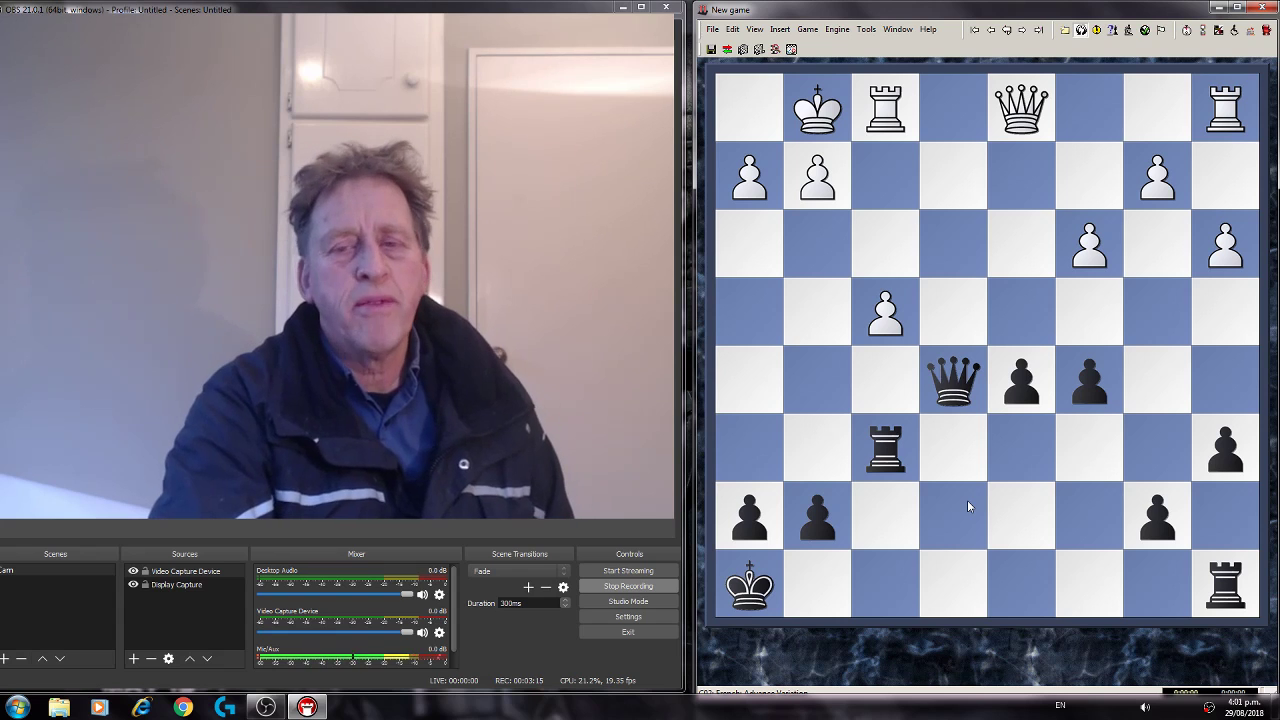
Step: Move Black's queen up the board and play White's reply in the variation
drag(952, 380, 952, 244)
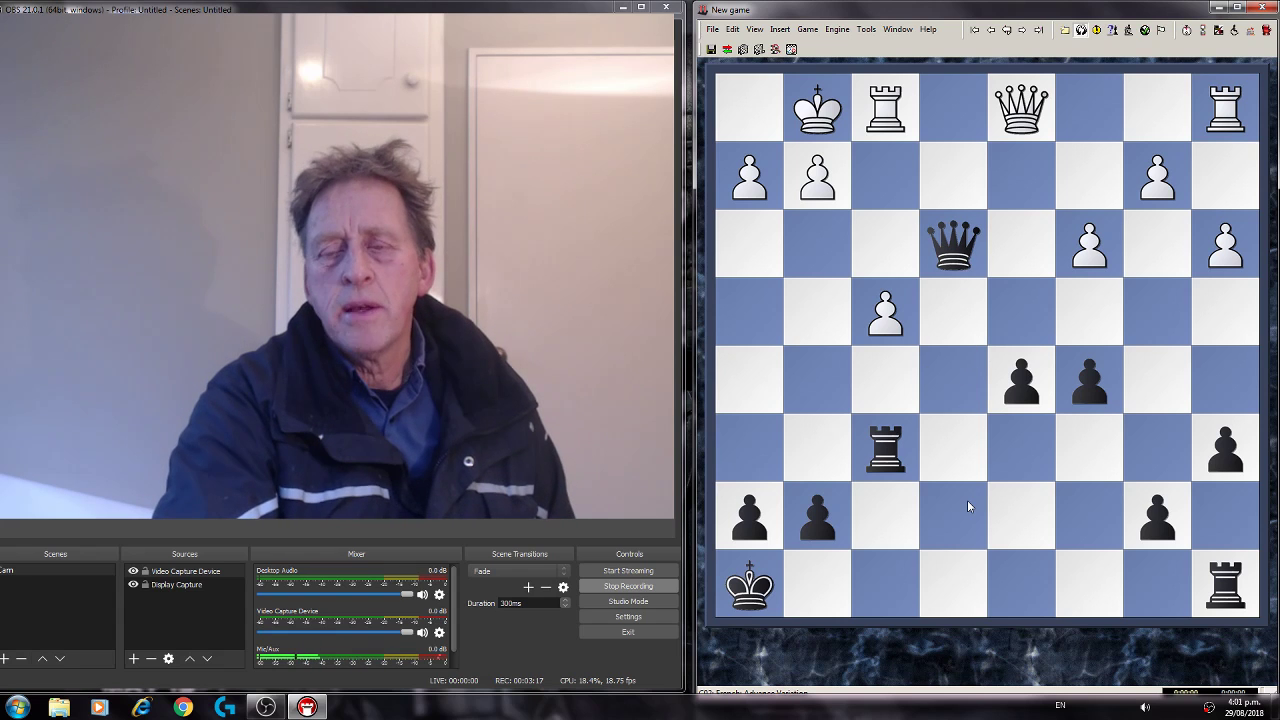
drag(816, 108, 748, 108)
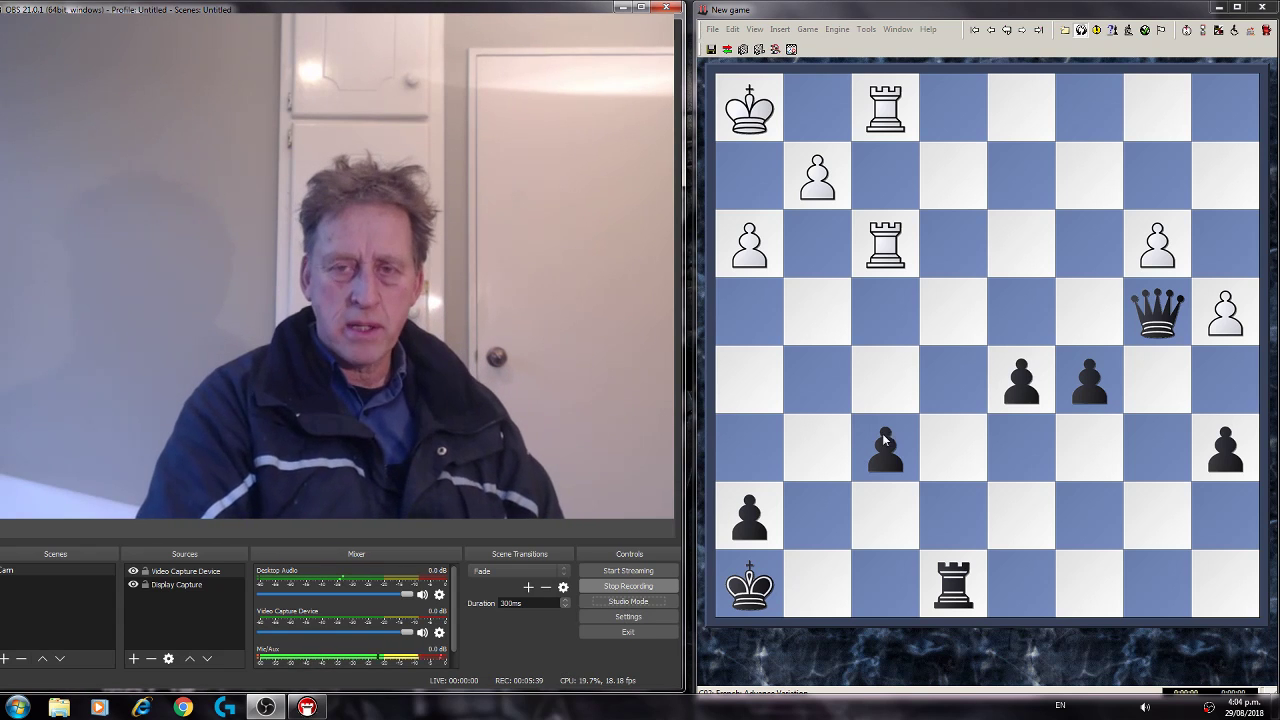
Step: Set up the exercise position with queens, rooks, kings and pawns via Position Setup and accept it
click(712, 28)
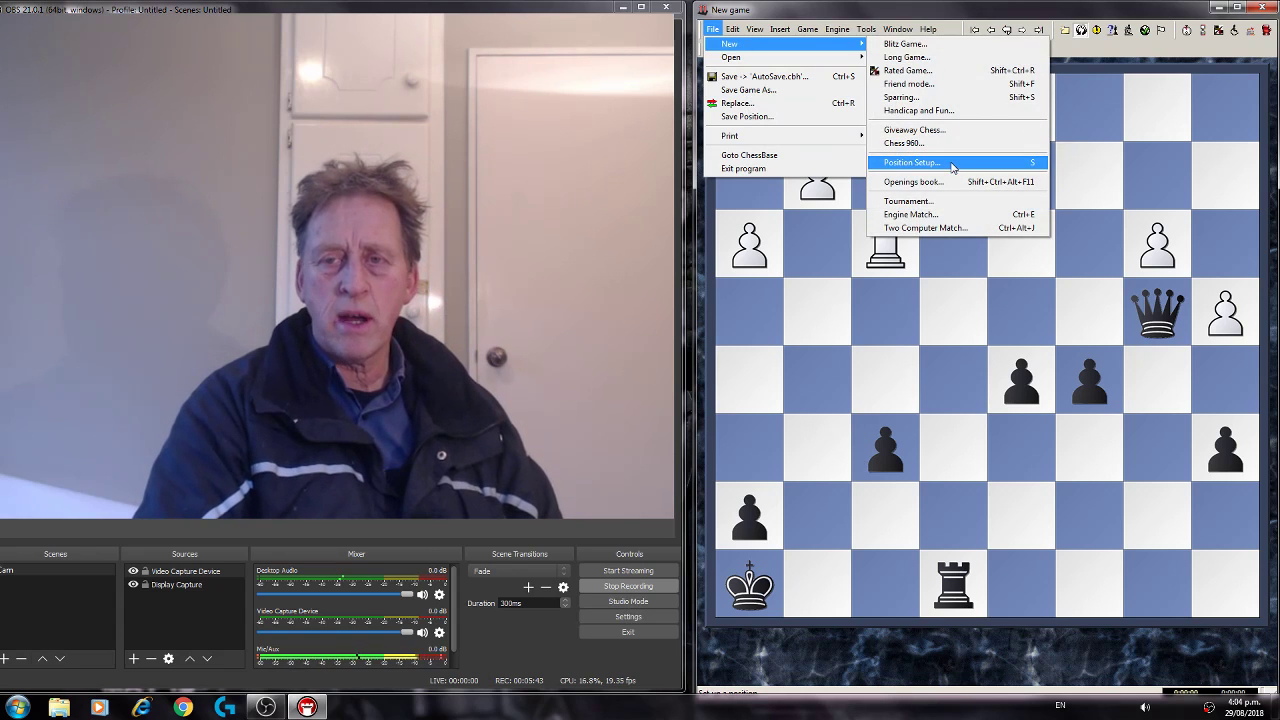
click(912, 162)
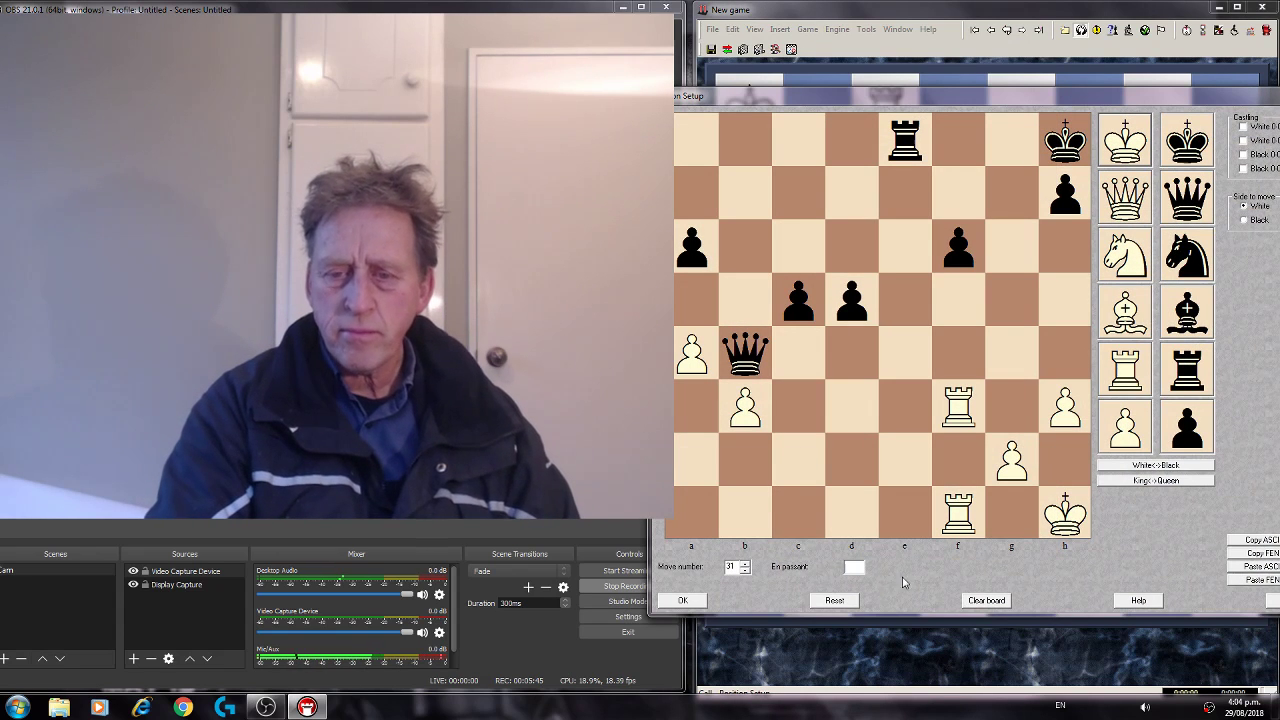
click(984, 600)
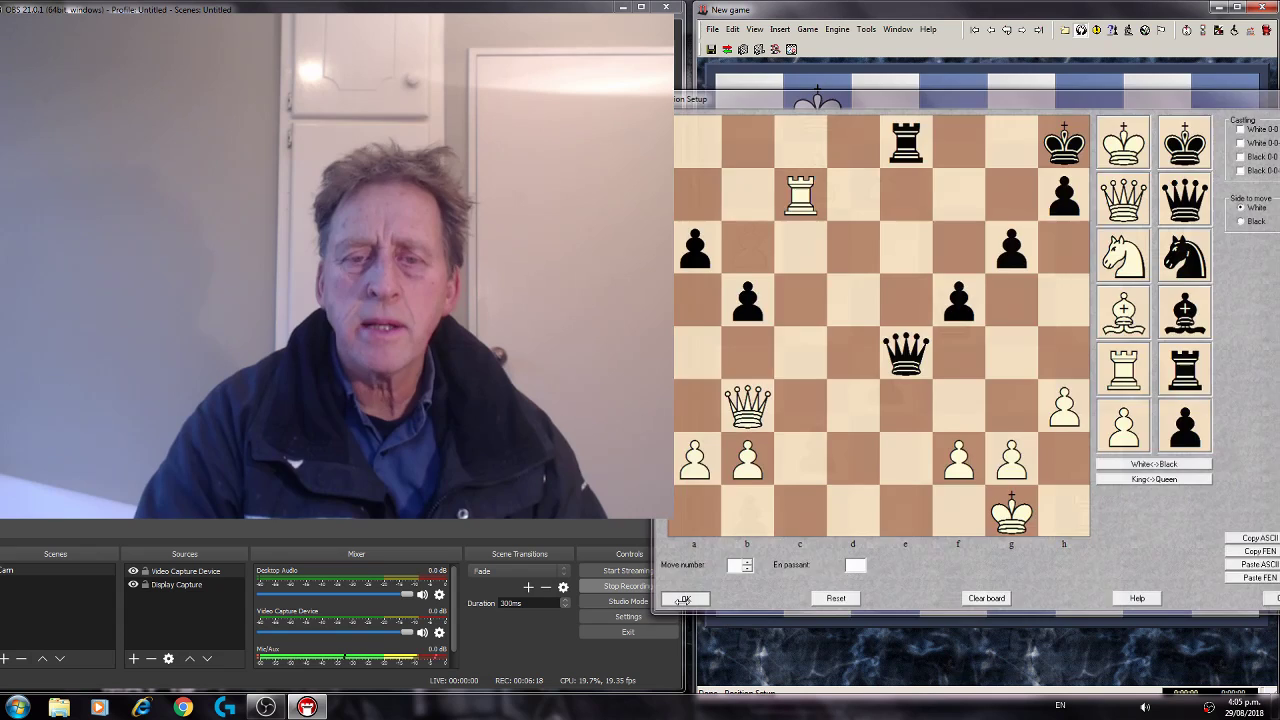
click(684, 598)
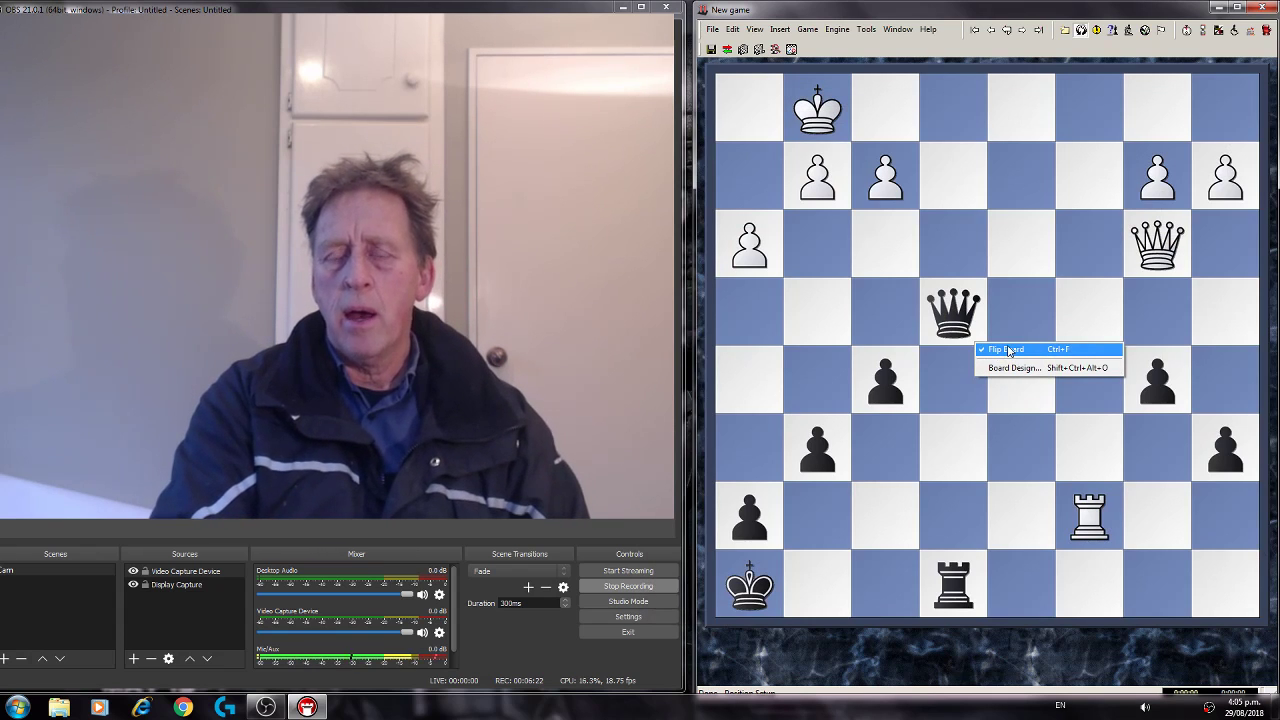
Step: Flip the board, mark White's queen attacks via f7, then move the black queen from e4 to e5
click(1004, 348)
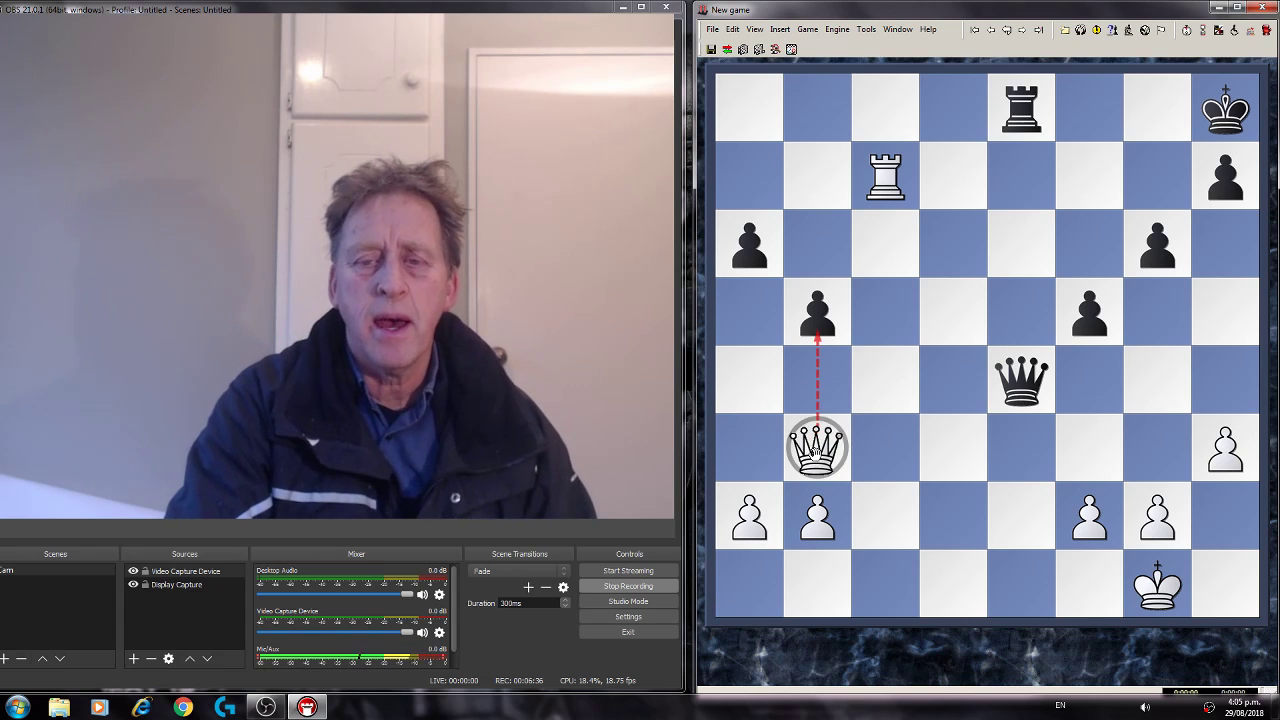
drag(816, 448, 1088, 176)
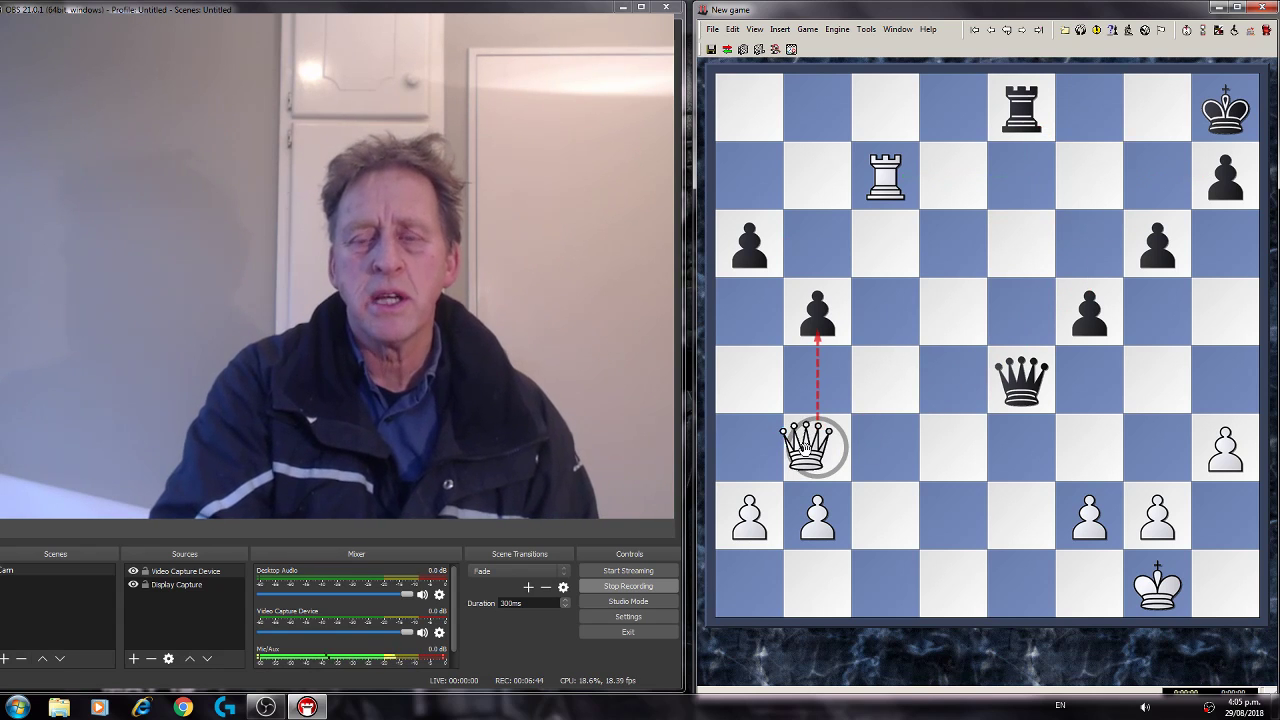
drag(816, 448, 1088, 176)
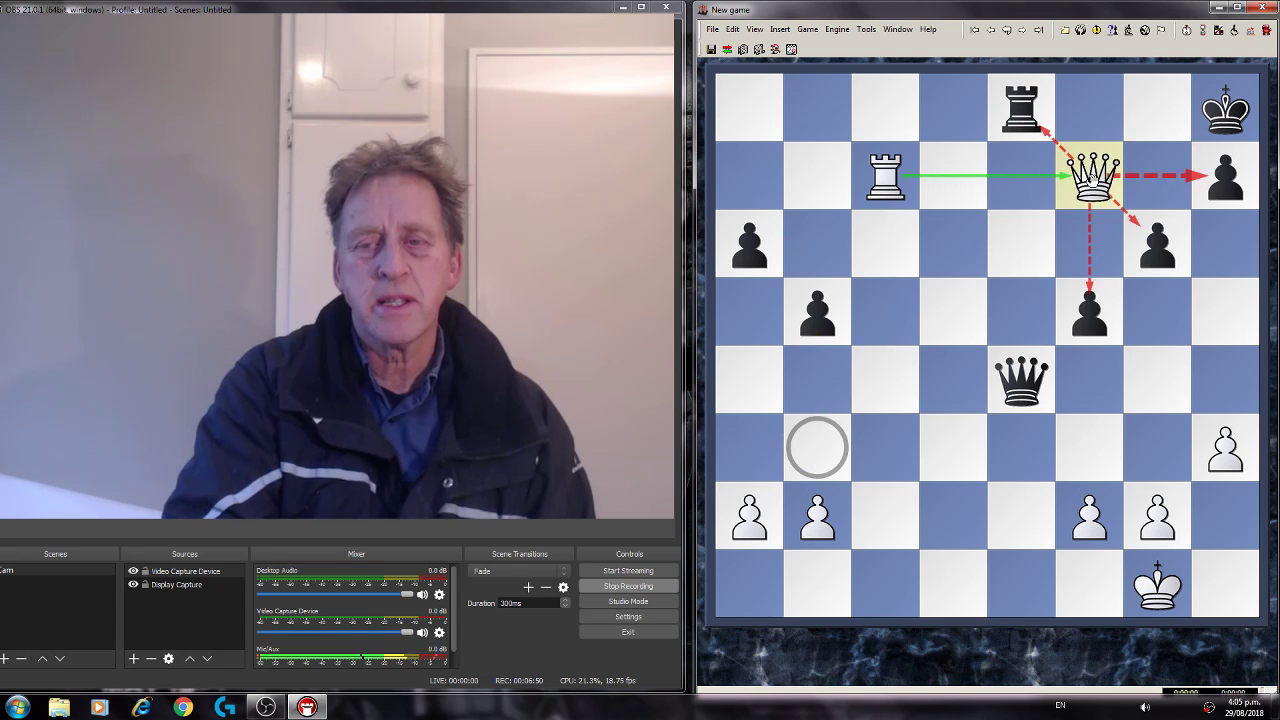
drag(1090, 176, 818, 448)
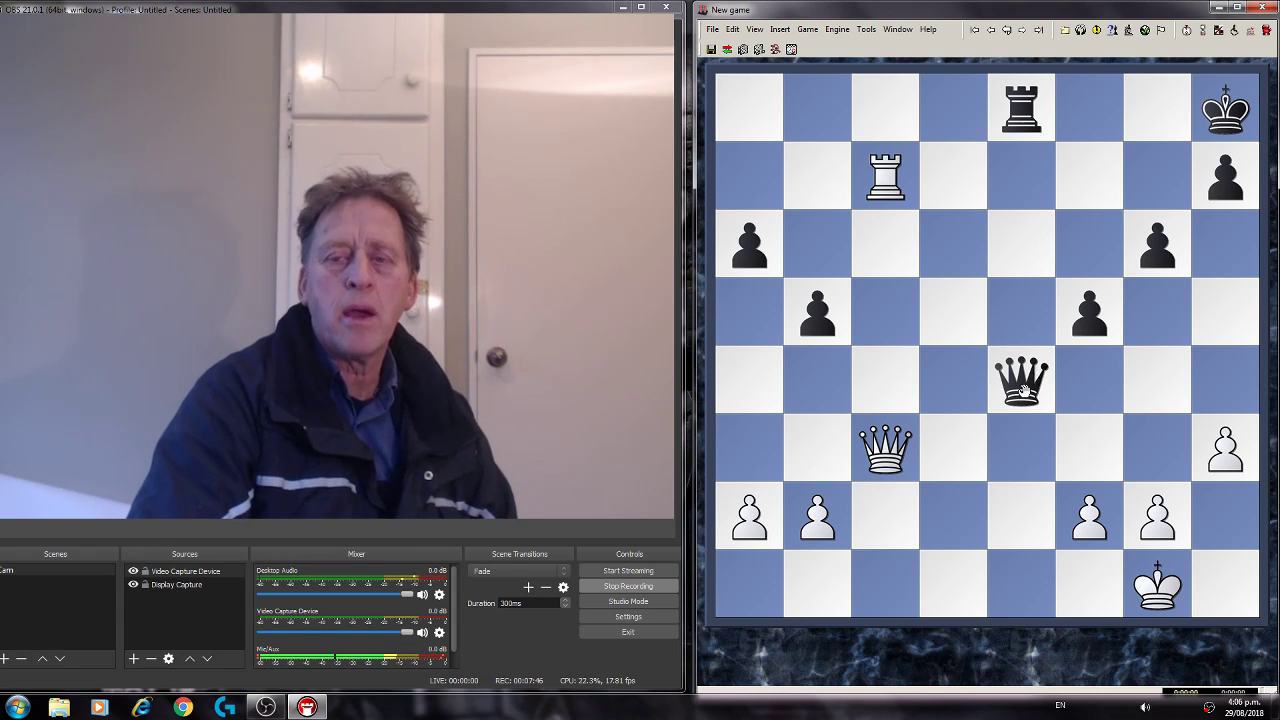
drag(1020, 380, 1020, 312)
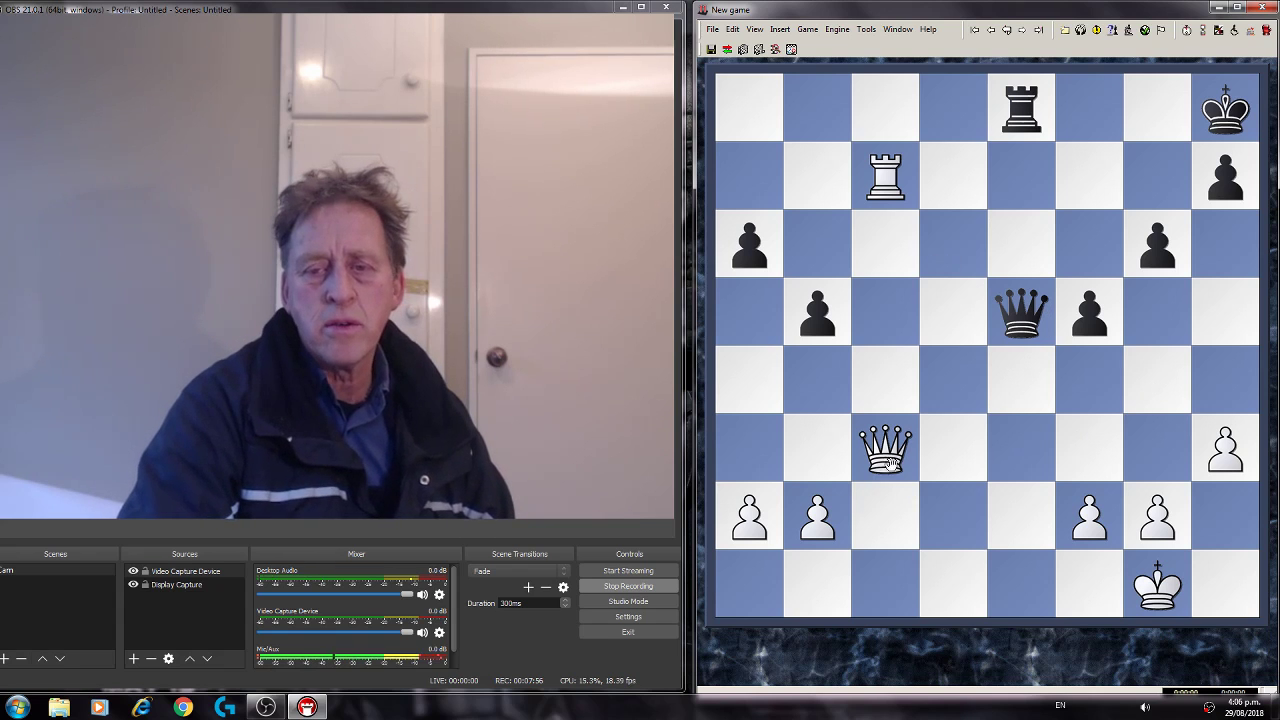
Step: Show the queen's lines from e5, try Rc8 and Qxc3, then place the white queen on b3
drag(884, 448, 952, 380)
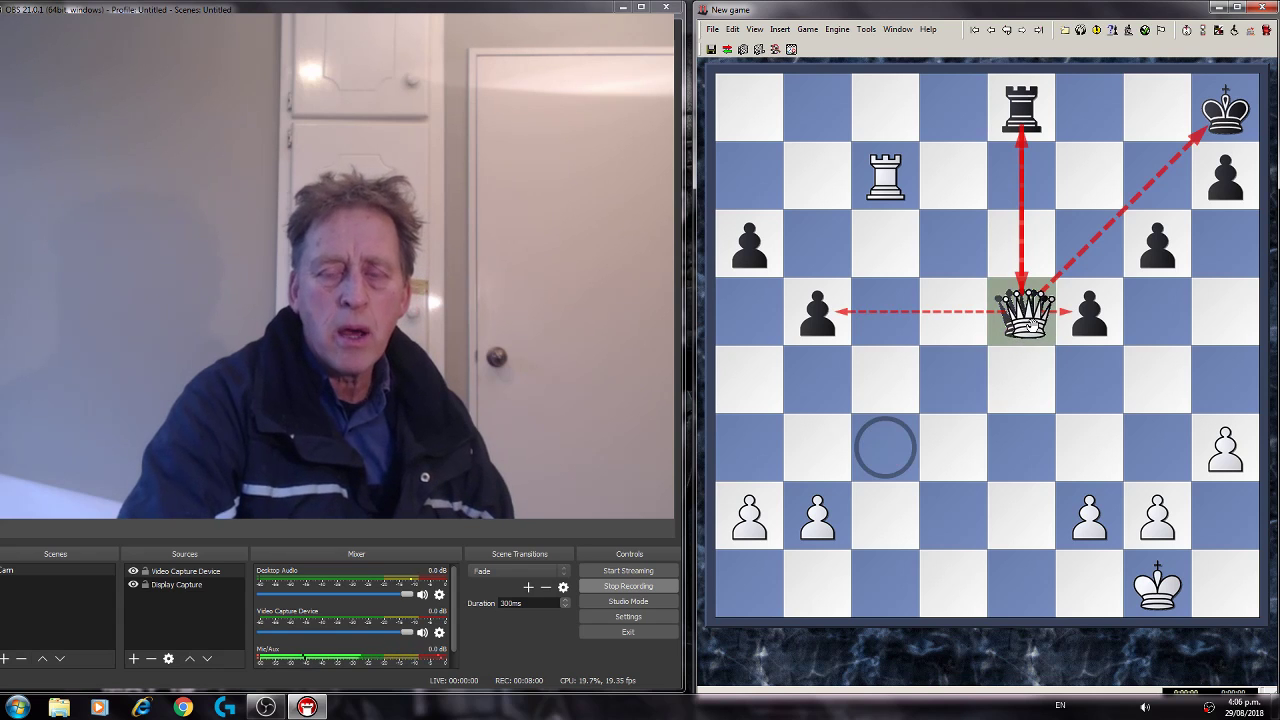
drag(1020, 310, 884, 448)
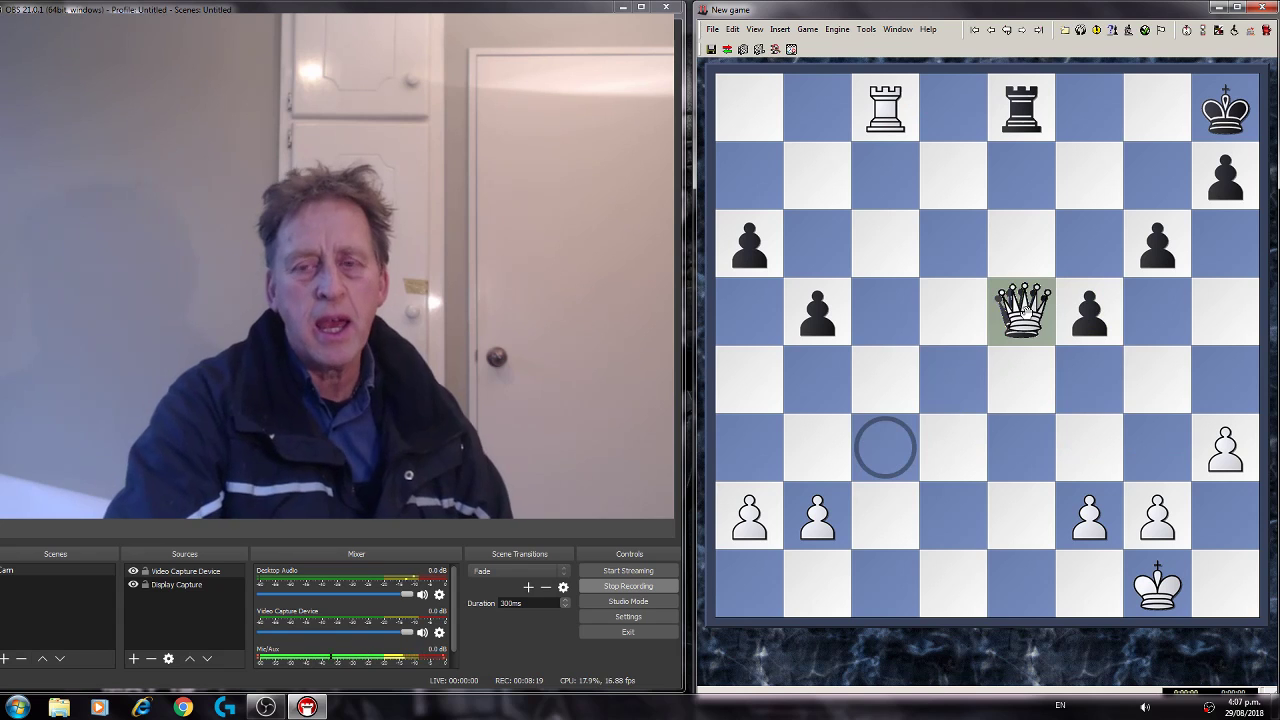
drag(1020, 310, 884, 448)
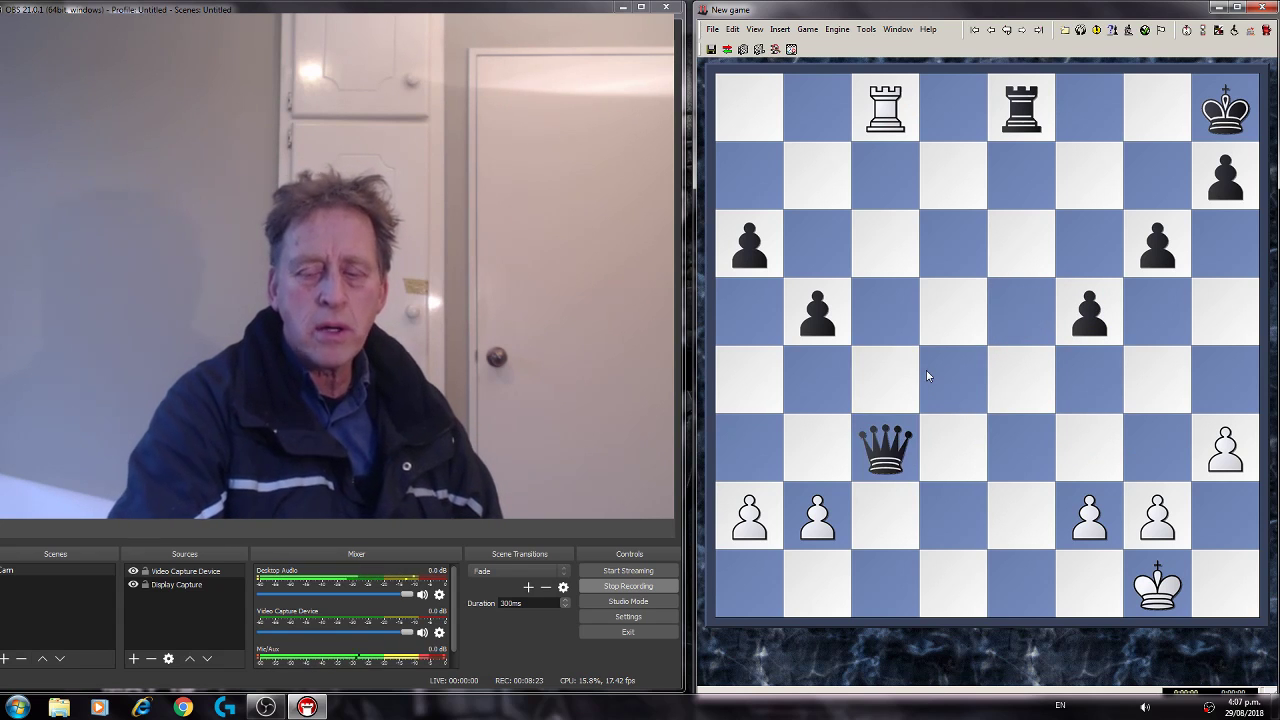
drag(884, 448, 1020, 312)
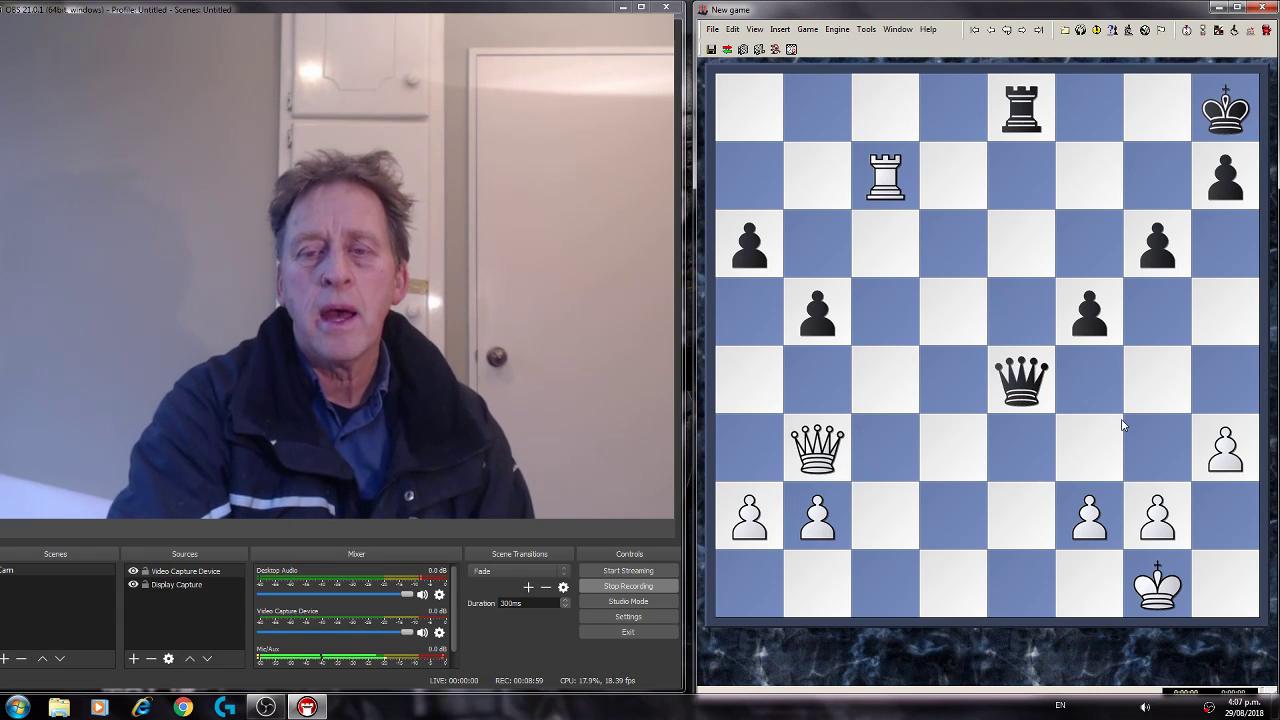
mouse_move(840, 442)
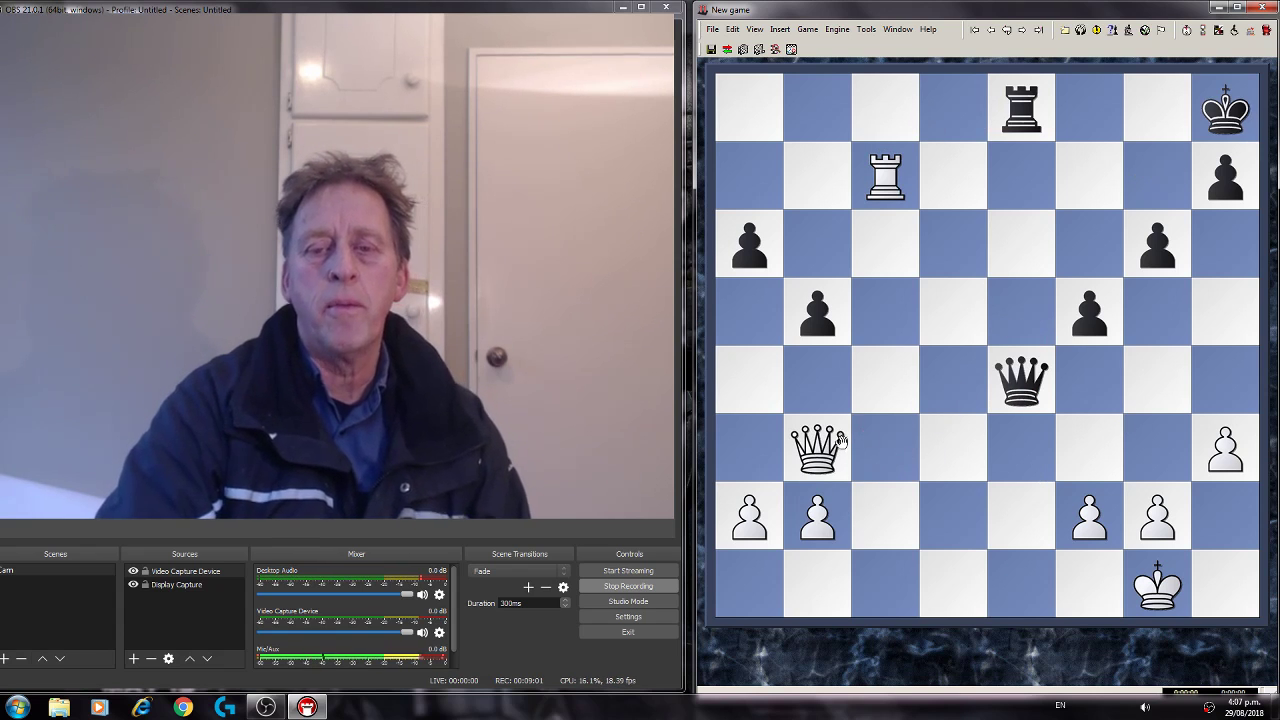
Step: Return the white queen to c3, play the rook exchange line, then take the moves back
drag(816, 448, 884, 448)
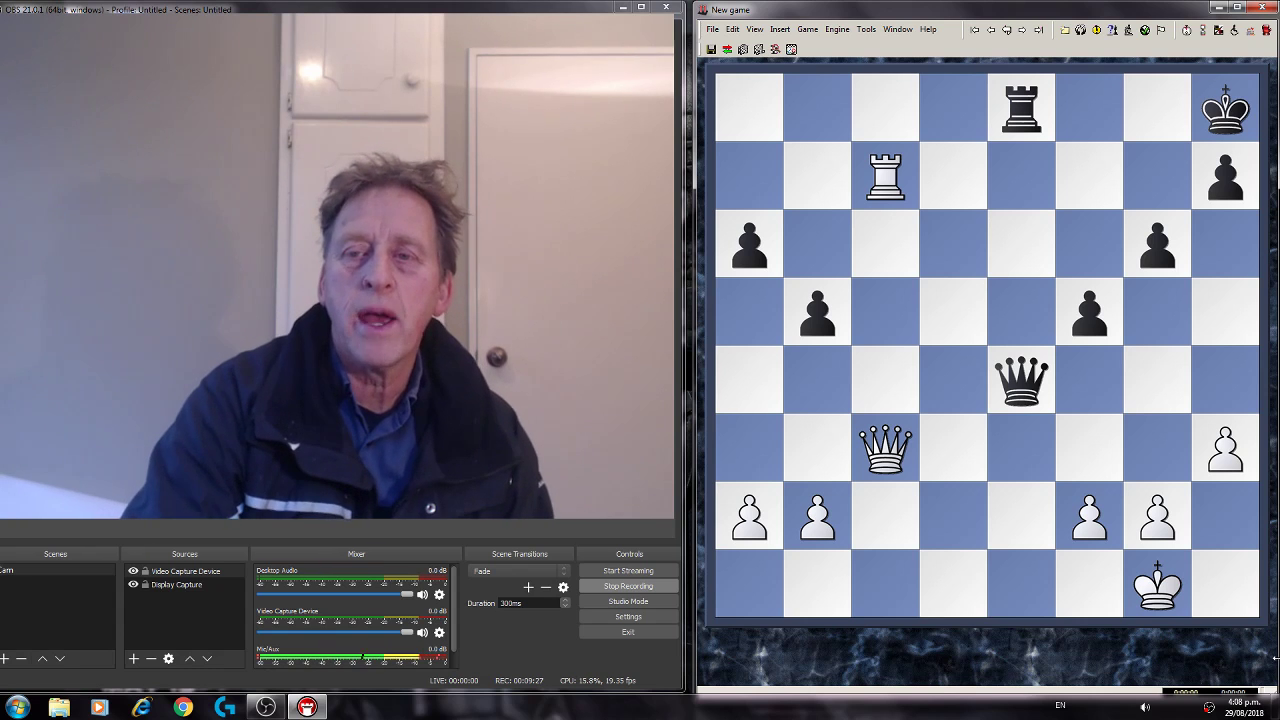
drag(1020, 108, 1020, 312)
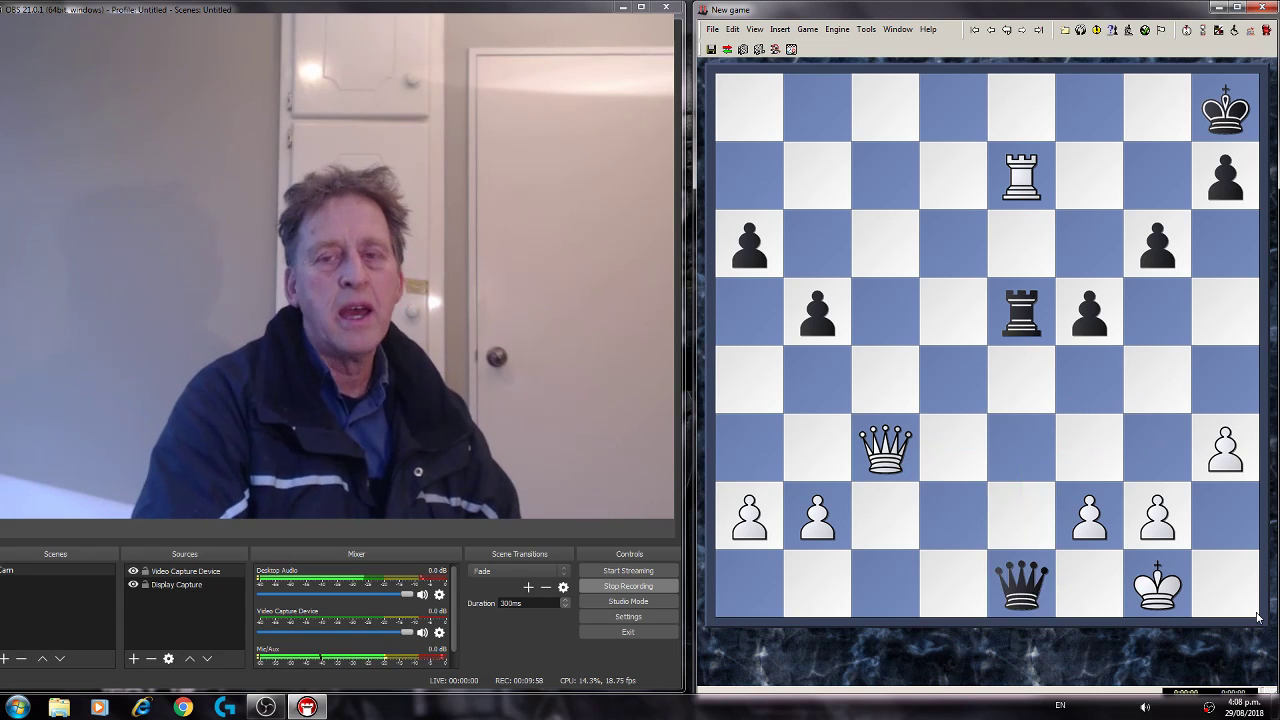
click(1020, 584)
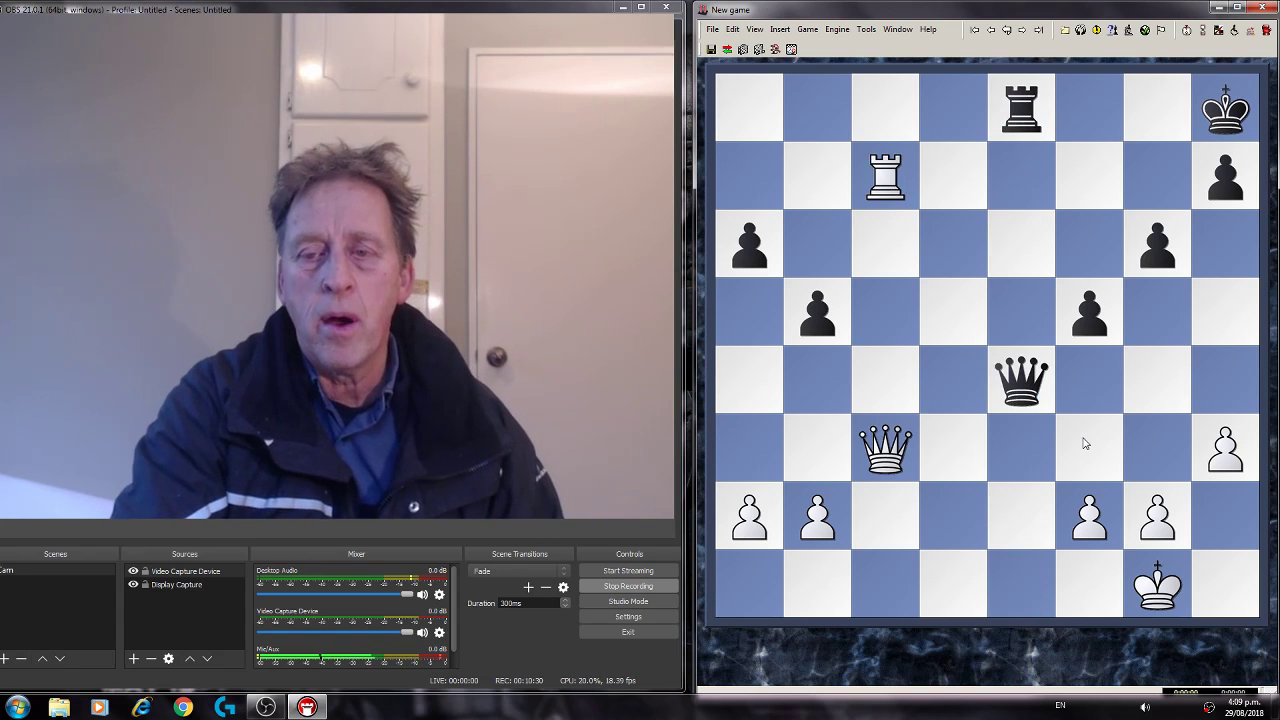
Step: Move the white queen via b3 to f7 and return the black queen to e4
drag(884, 448, 818, 448)
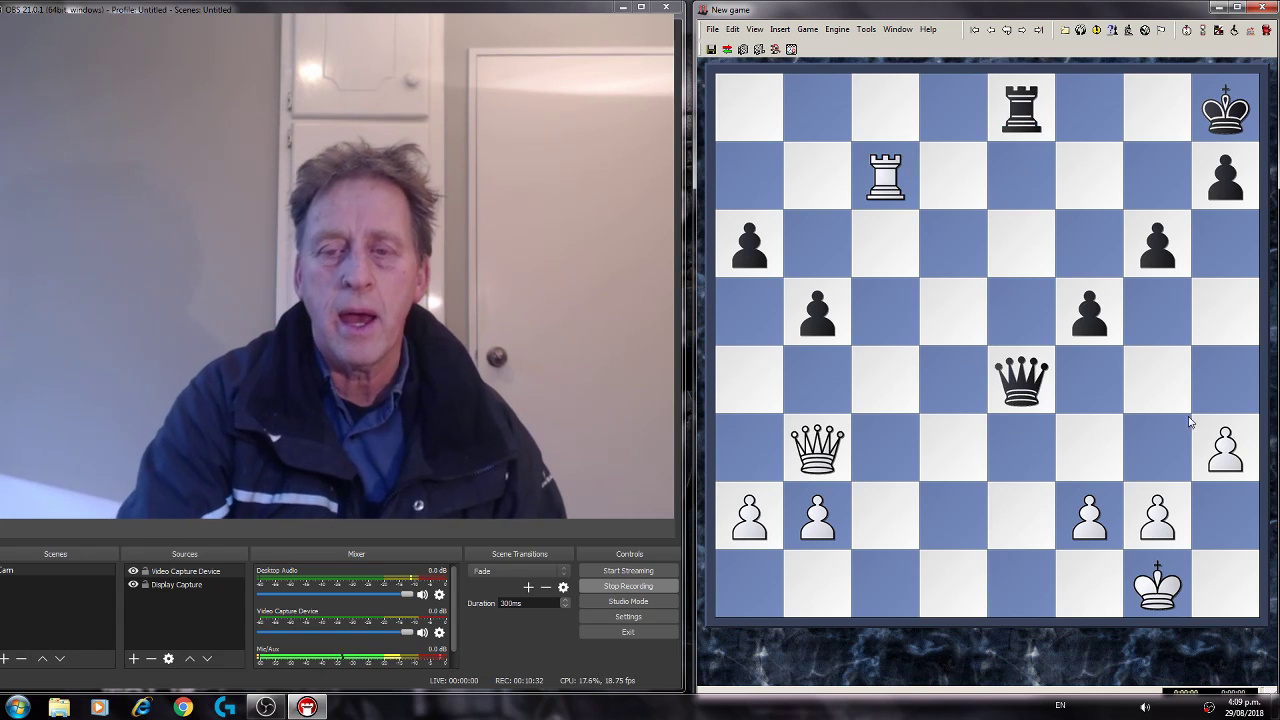
drag(816, 448, 1088, 176)
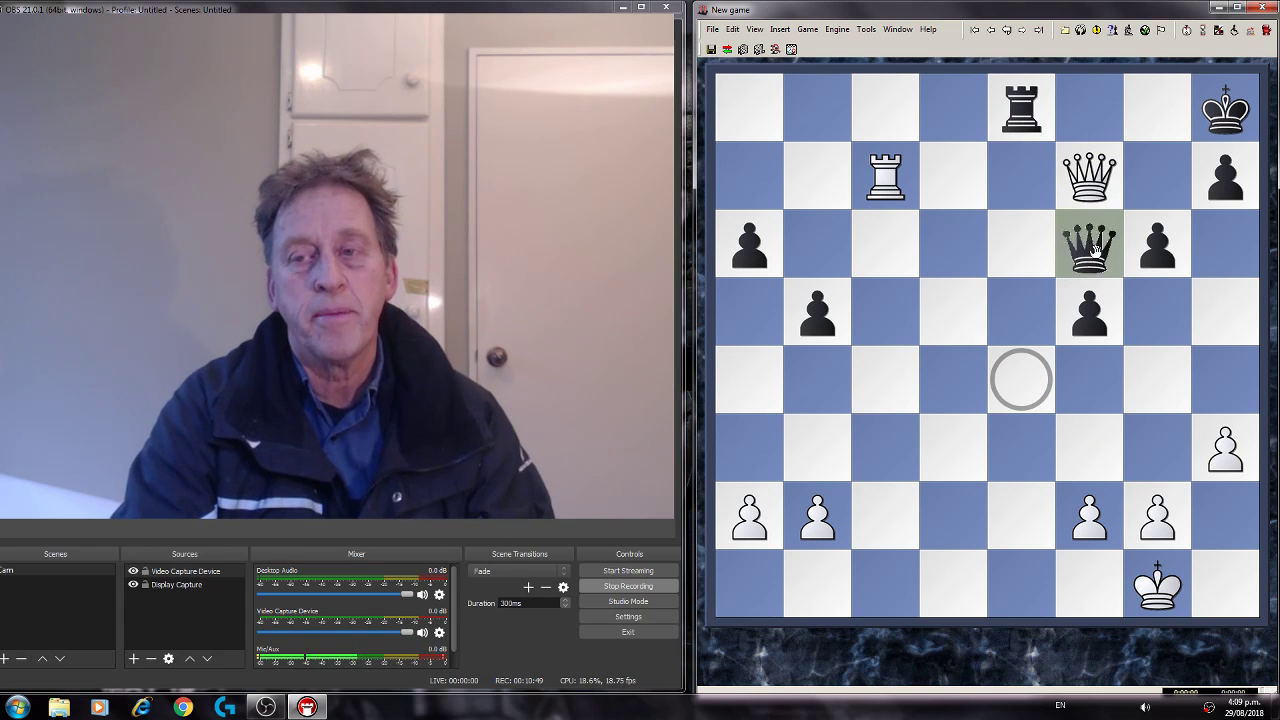
drag(1088, 244, 1020, 378)
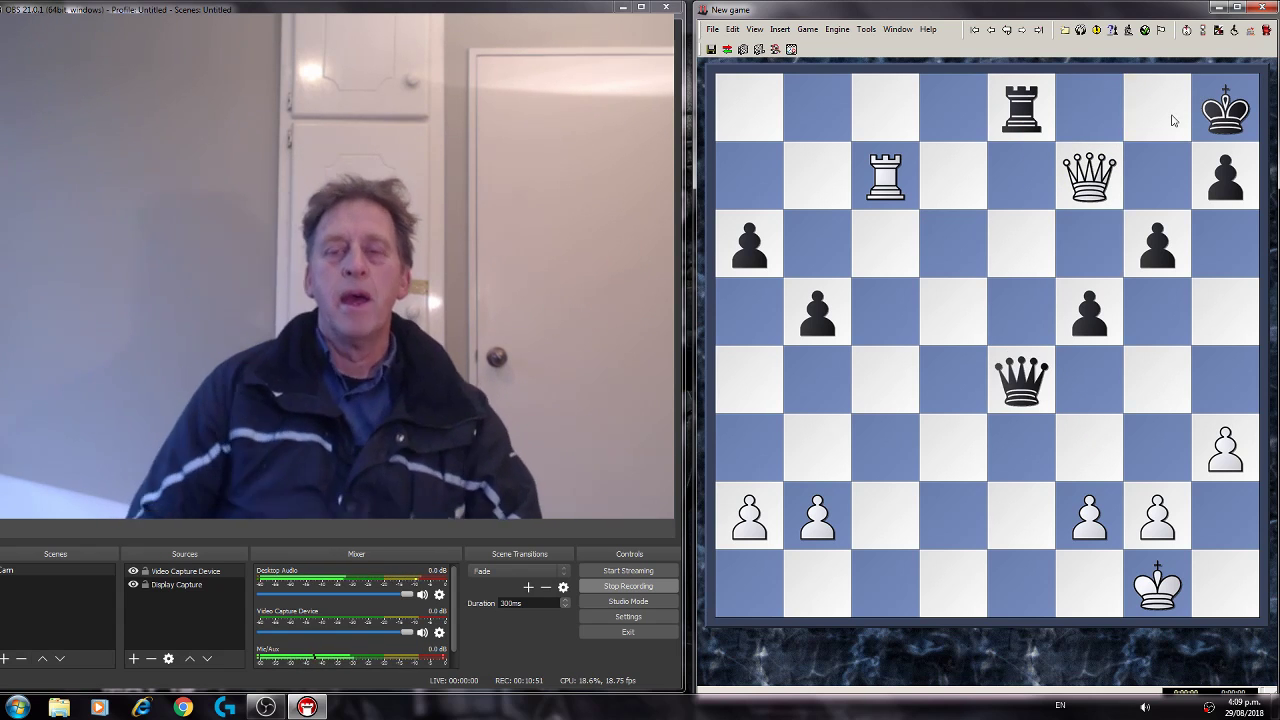